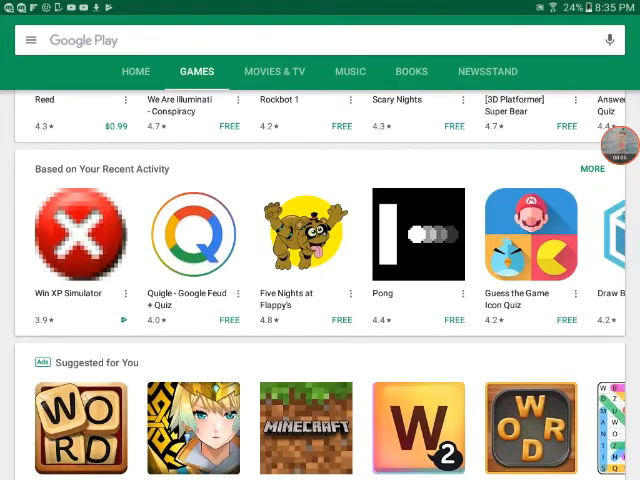
- Launch Win XP Simulator from its Google Play store page so the start-simulation prompt appears
scroll("down", 3)
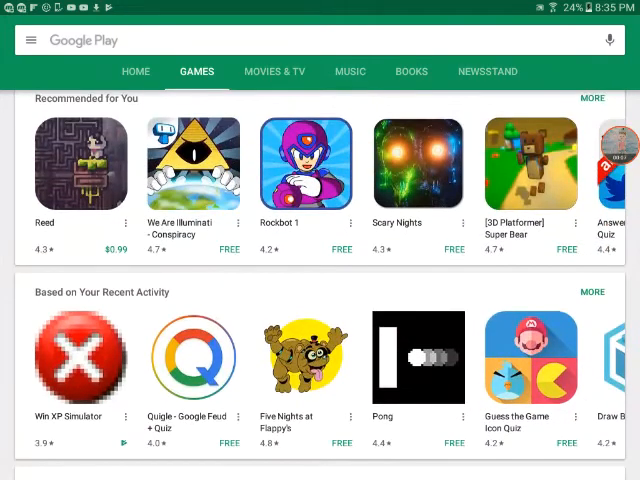
scroll("down", 3)
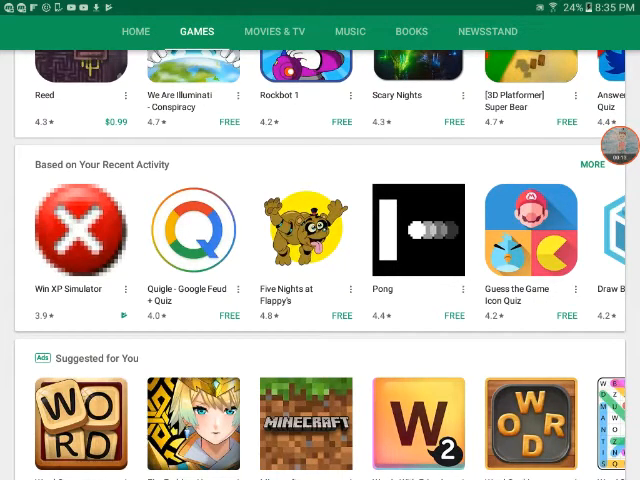
left_click(80, 231)
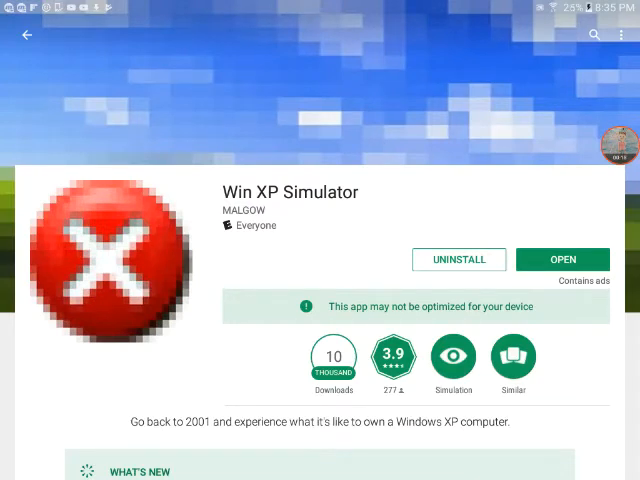
left_click(561, 259)
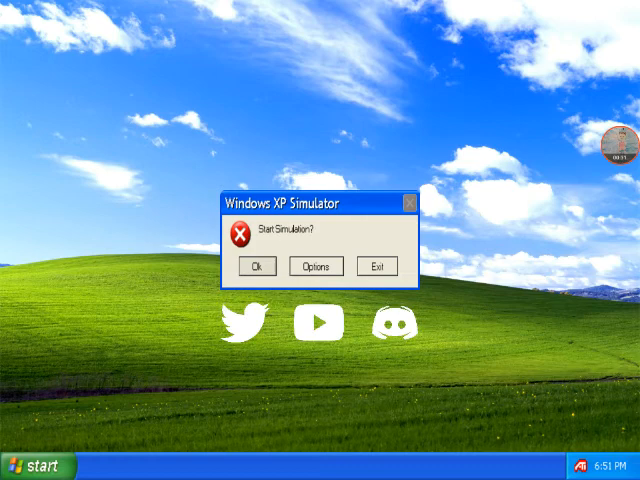
left_click(261, 266)
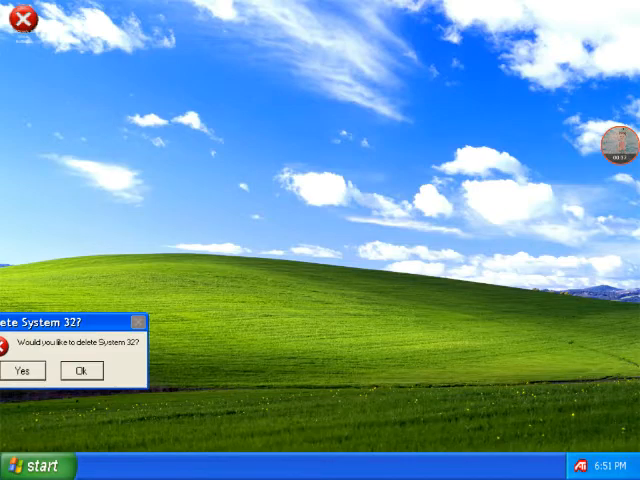
left_click(21, 370)
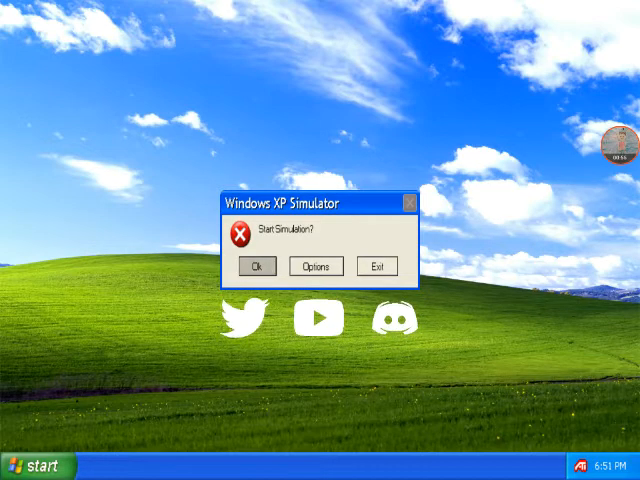
left_click(258, 266)
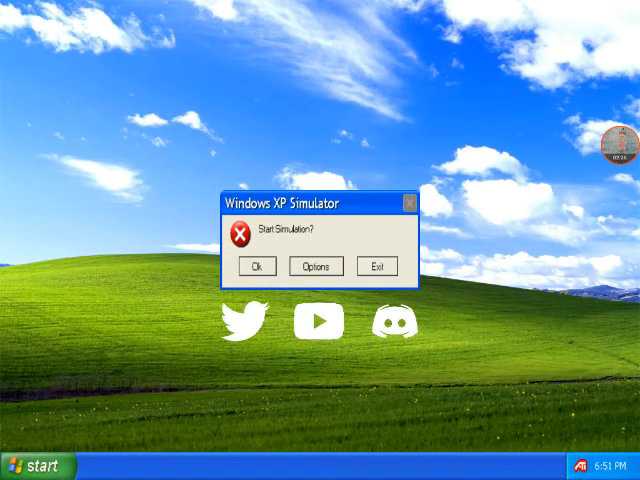
- Confirm 'Start Simulation?' with Ok and answer Yes to 'Delete System 32?', crashing to a blue screen
left_click(259, 266)
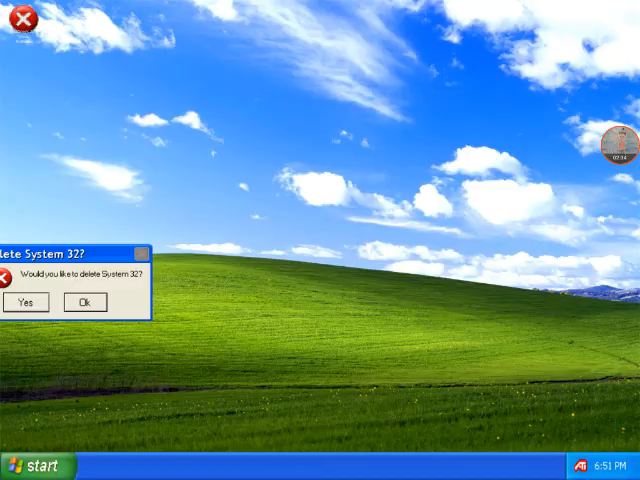
left_click(26, 302)
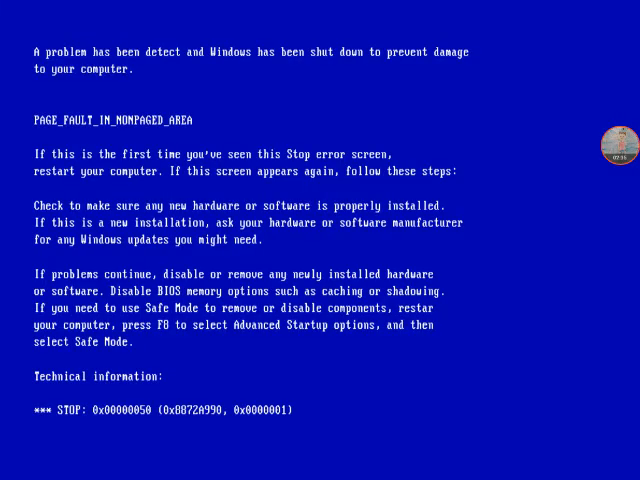